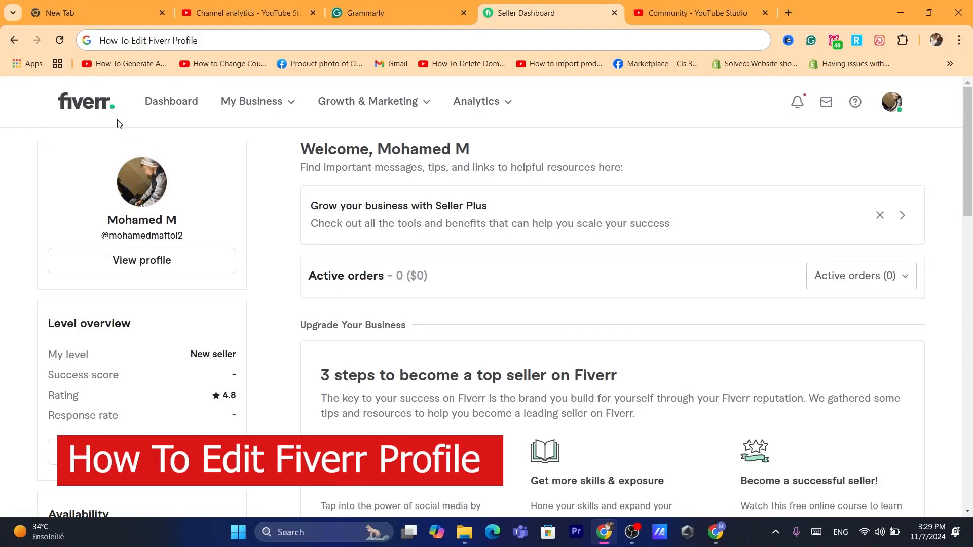
Switch the account from the seller dashboard to buying mode via the avatar menu
{"action": "left_click", "coordinate": [85, 102]}
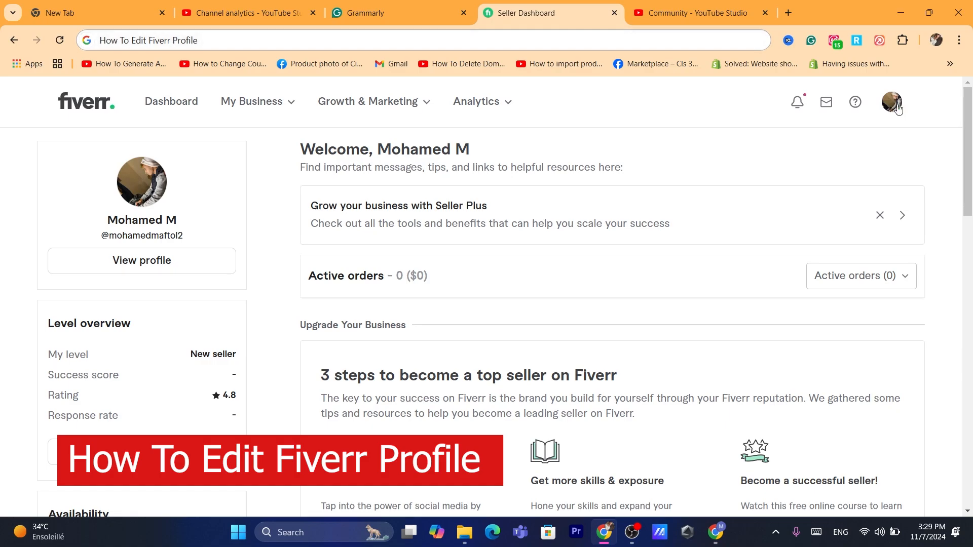
{"action": "left_click", "coordinate": [890, 101]}
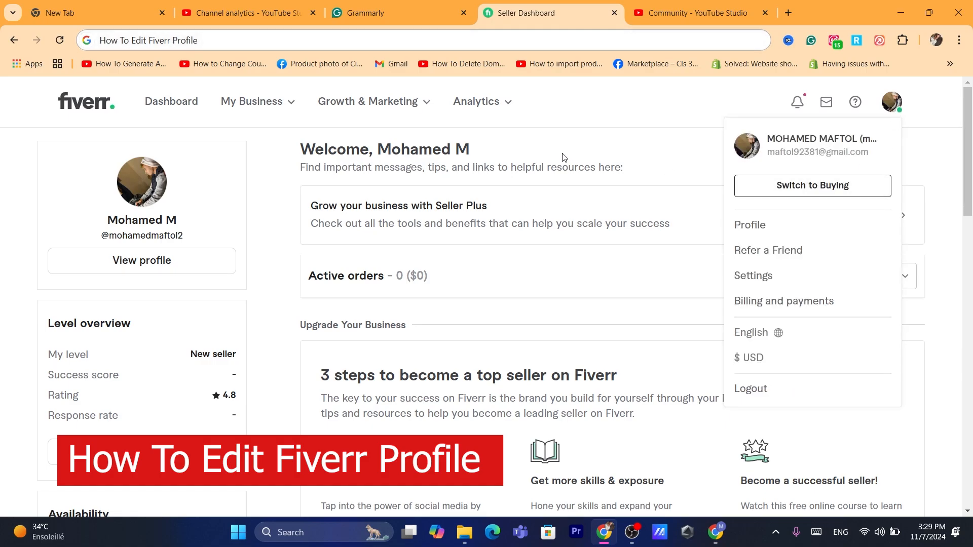
{"action": "left_click", "coordinate": [168, 195]}
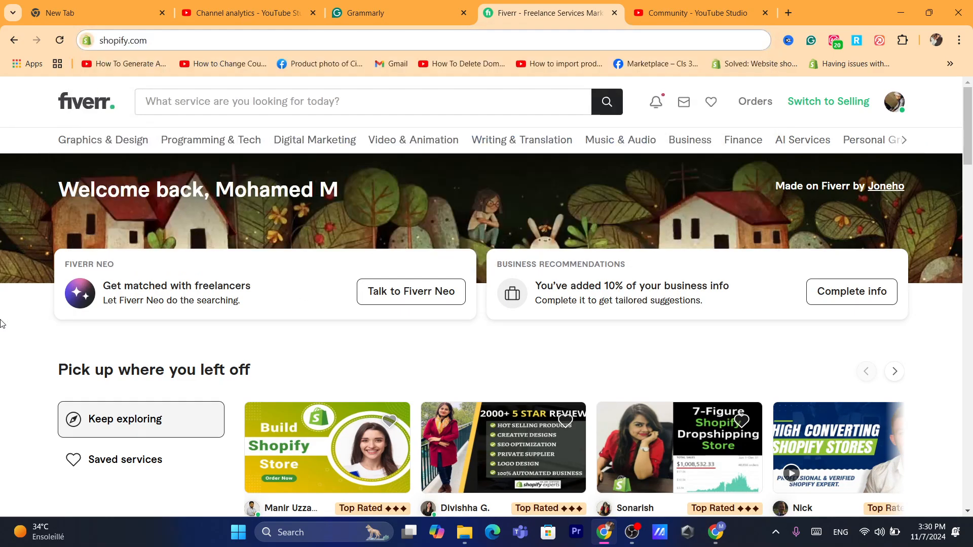
{"action": "mouse_move", "coordinate": [827, 101]}
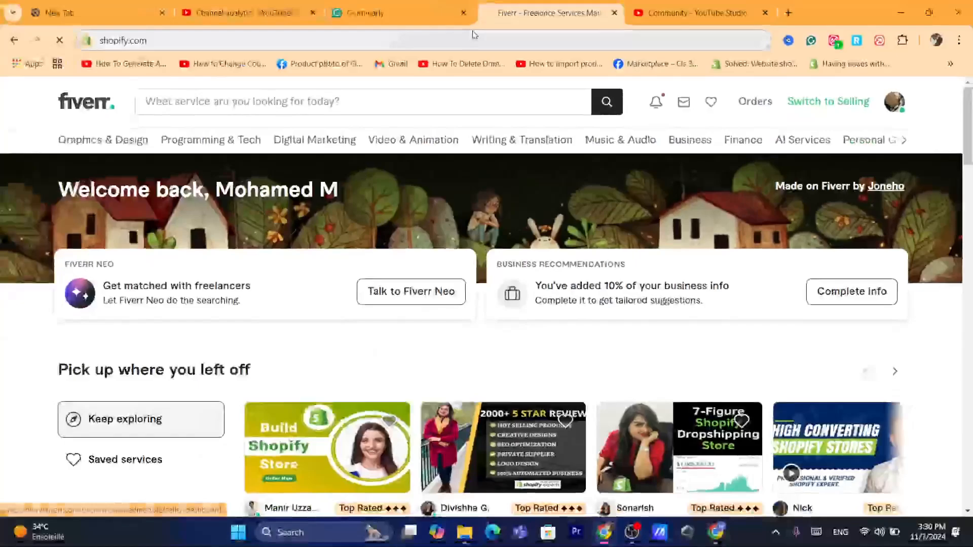
Switch back to selling and view the seller's own profile page with gigs and reviews
{"action": "left_click", "coordinate": [828, 101]}
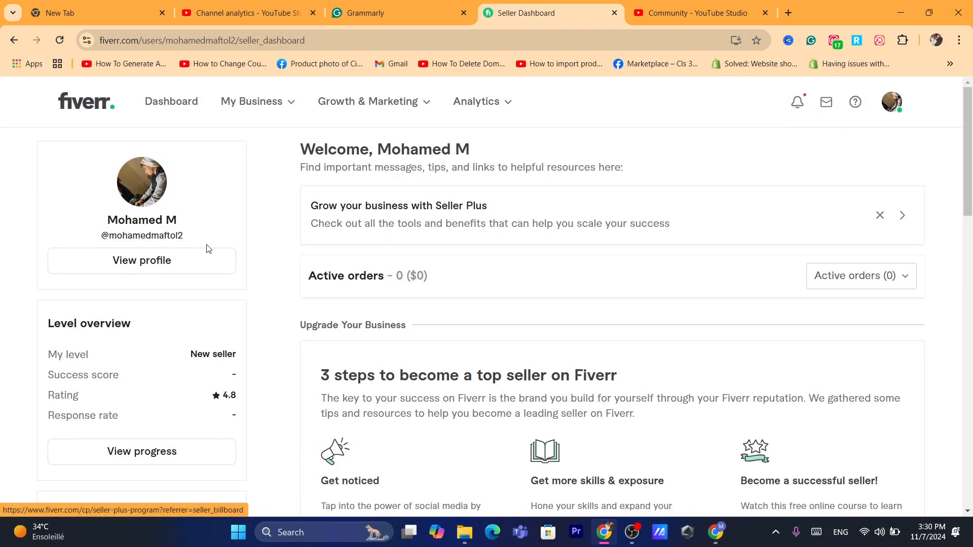
{"action": "left_click", "coordinate": [142, 260]}
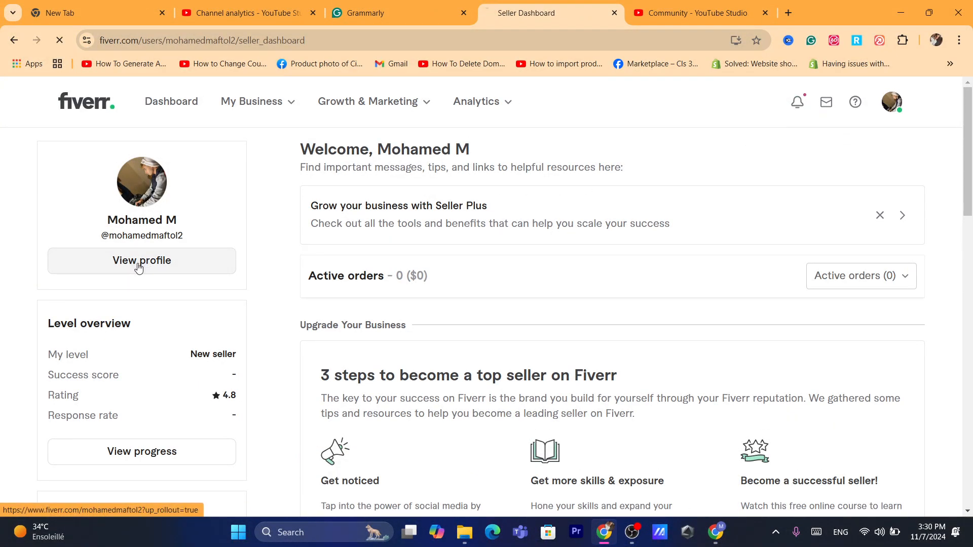
{"action": "left_click", "coordinate": [142, 261]}
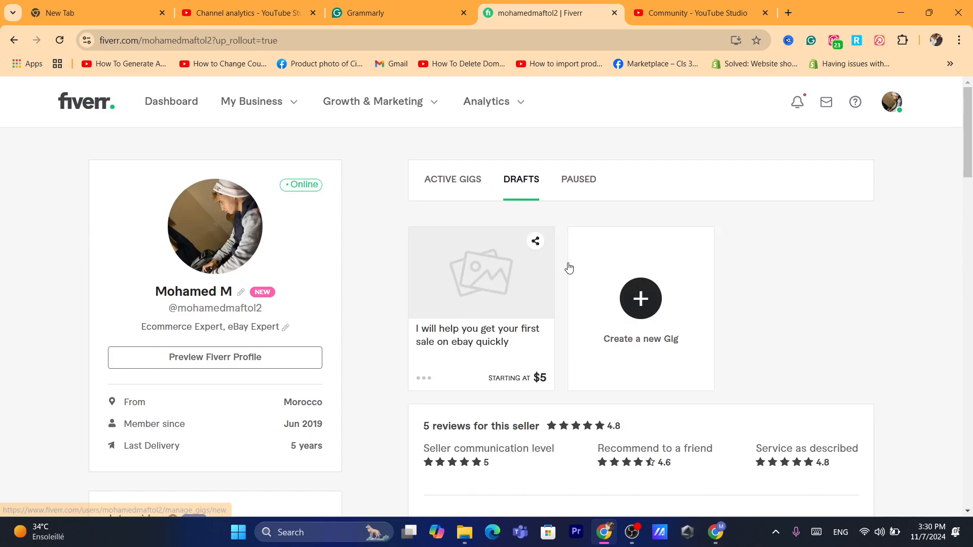
{"action": "scroll", "scroll_direction": "down", "scroll_amount": 3}
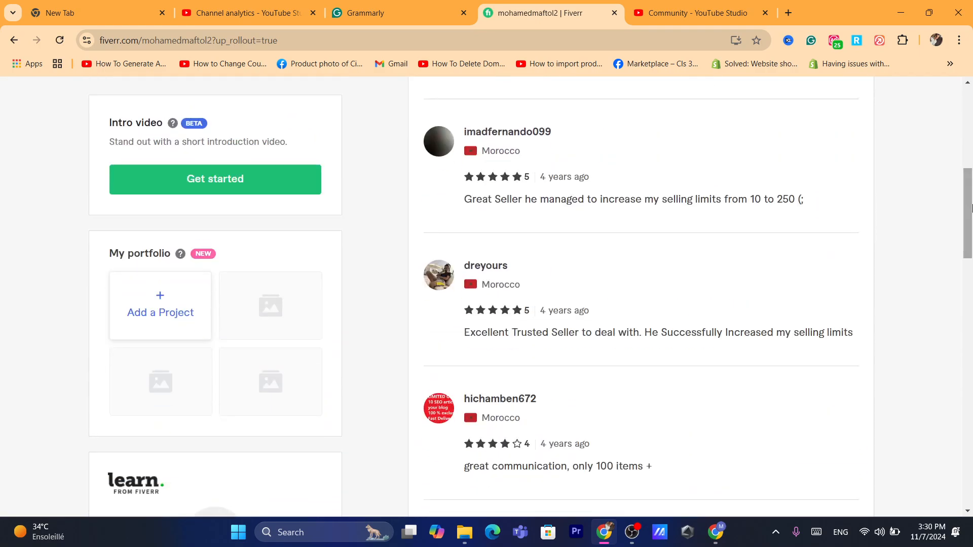
{"action": "scroll", "scroll_direction": "up", "scroll_amount": 3}
{"action": "type", "text": "shopify.com"}
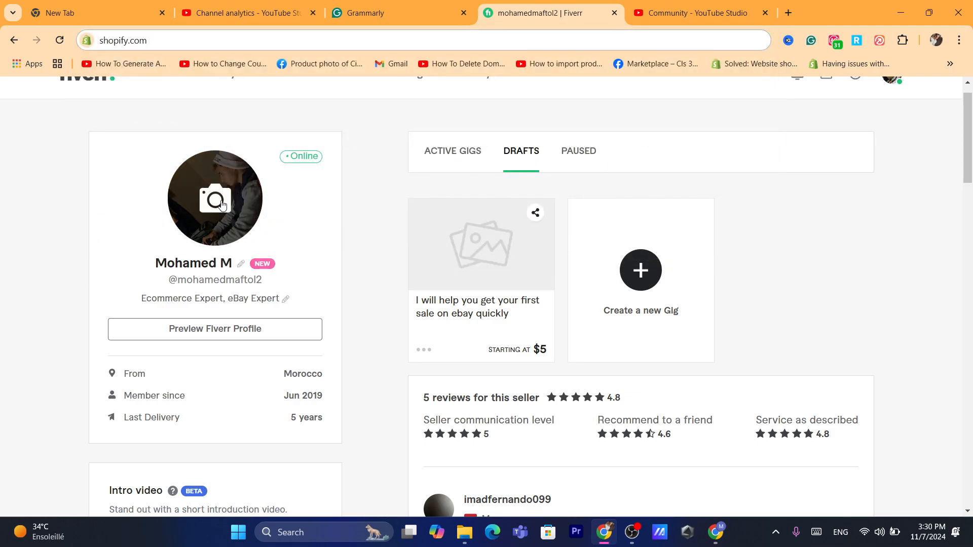
{"action": "left_click", "coordinate": [213, 197]}
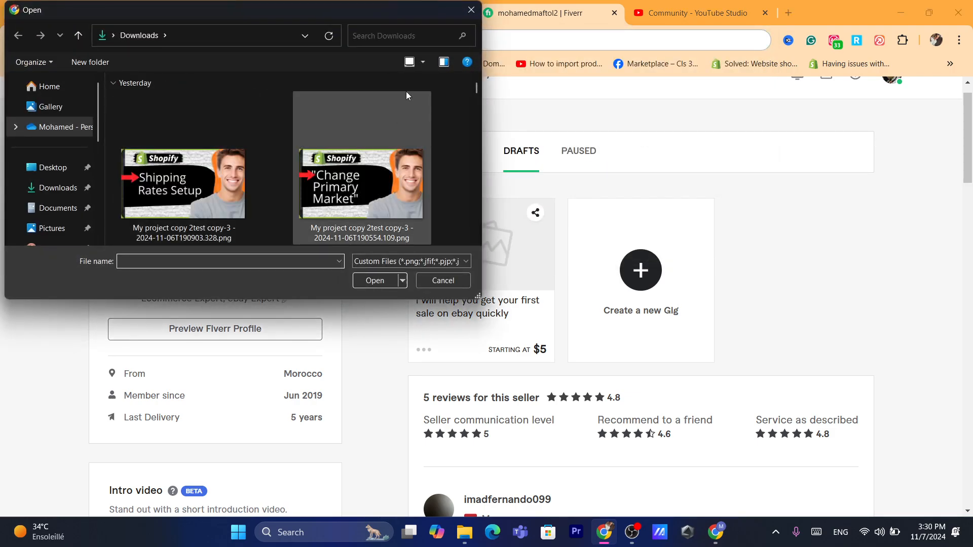
{"action": "left_click", "coordinate": [442, 281]}
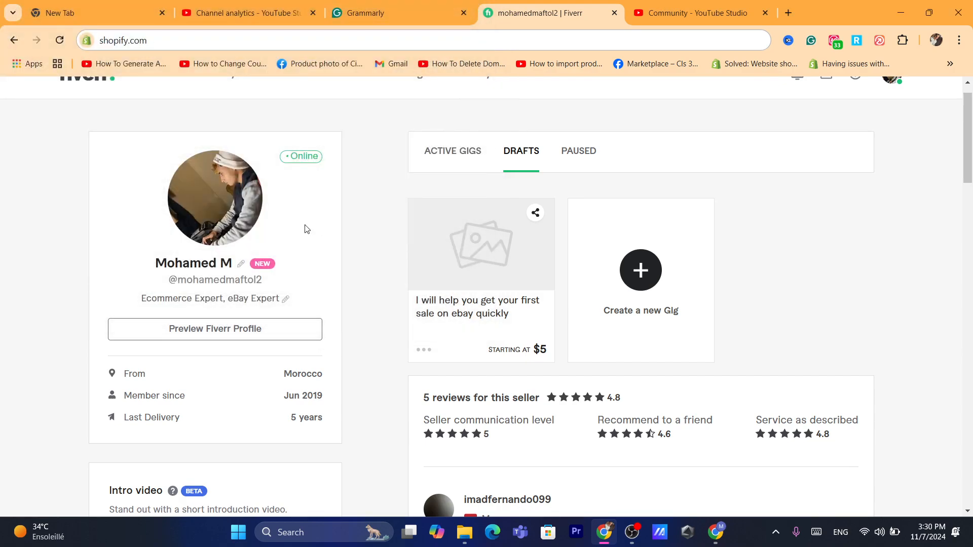
{"action": "mouse_move", "coordinate": [284, 303]}
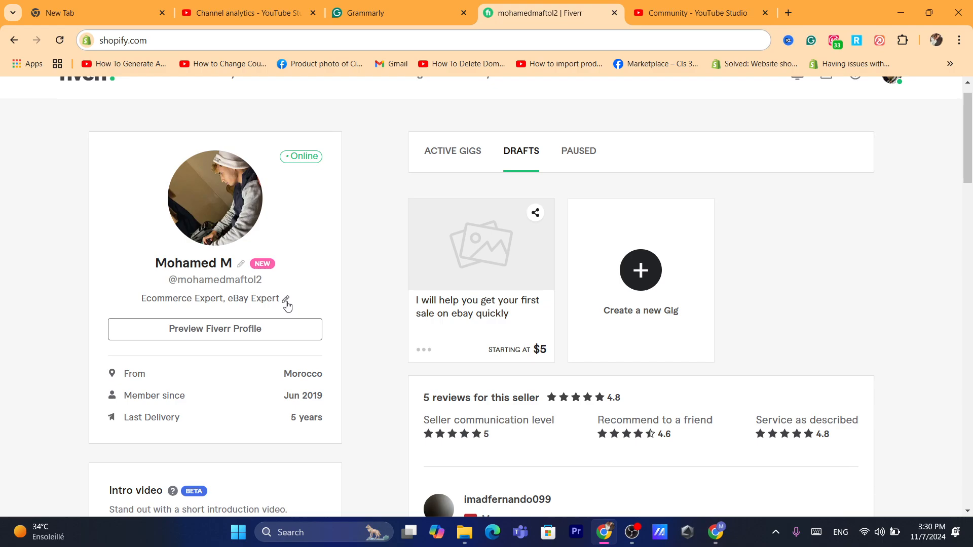
{"action": "left_click", "coordinate": [286, 302]}
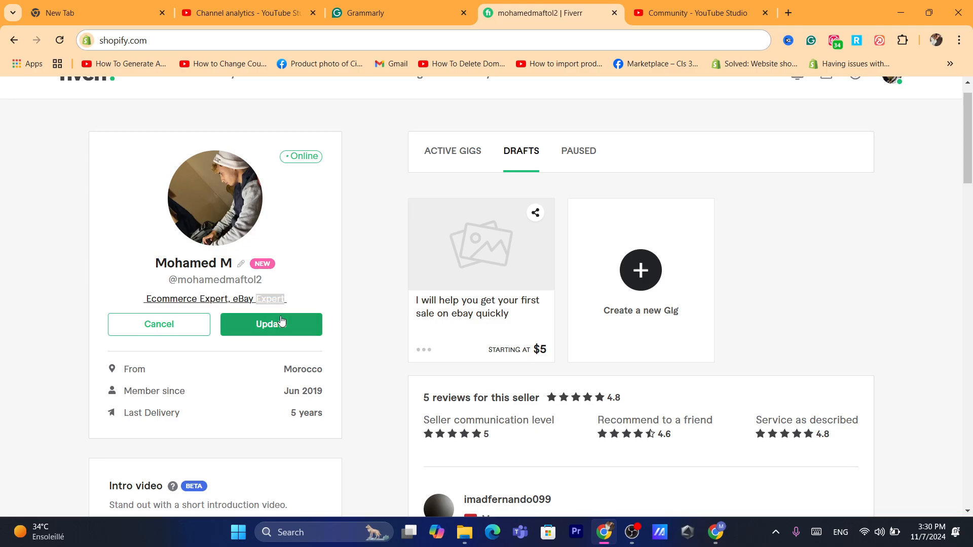
{"action": "left_click", "coordinate": [270, 324]}
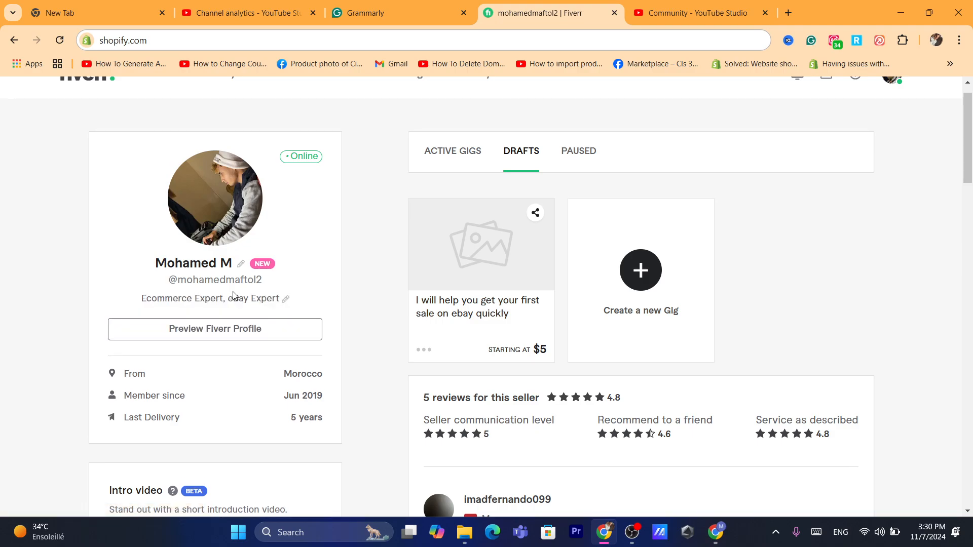
{"action": "scroll", "scroll_direction": "down", "scroll_amount": 3}
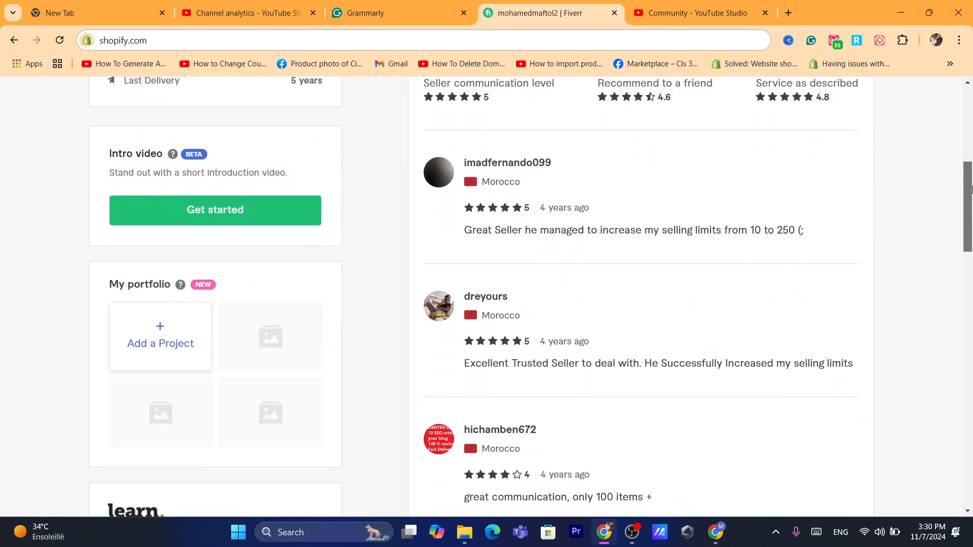
{"action": "scroll", "scroll_direction": "down", "scroll_amount": 3}
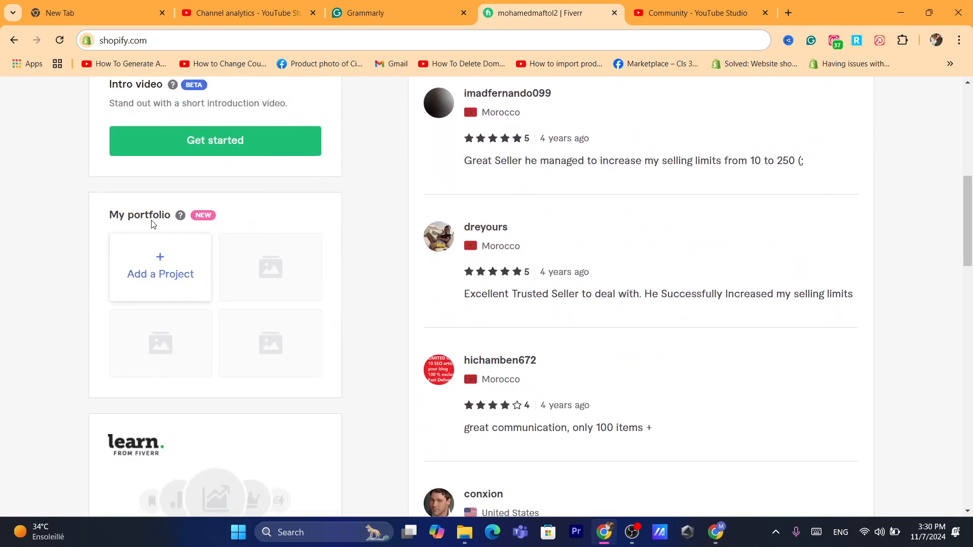
Add a portfolio project with Agriculture as its industry, then go back to the profile
{"action": "left_click", "coordinate": [160, 274]}
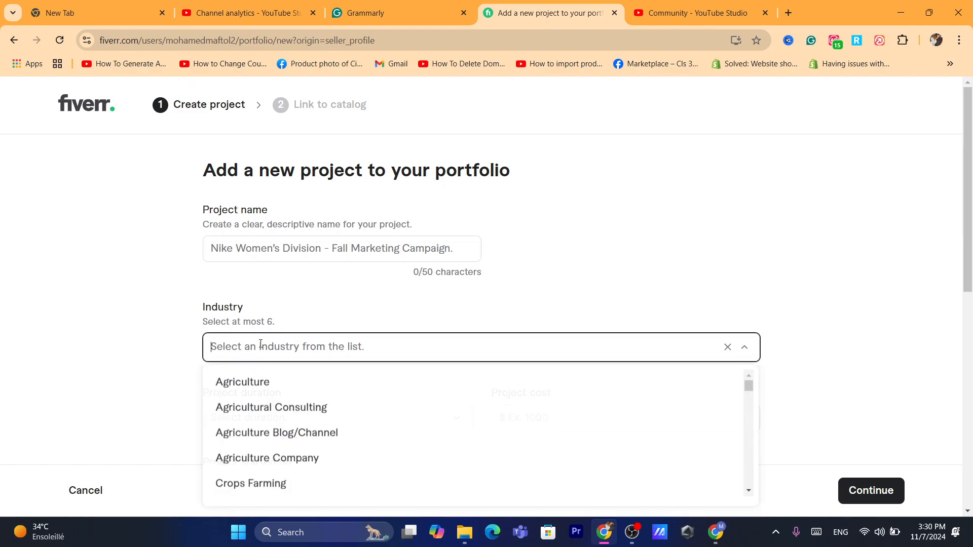
{"action": "left_click", "coordinate": [241, 381]}
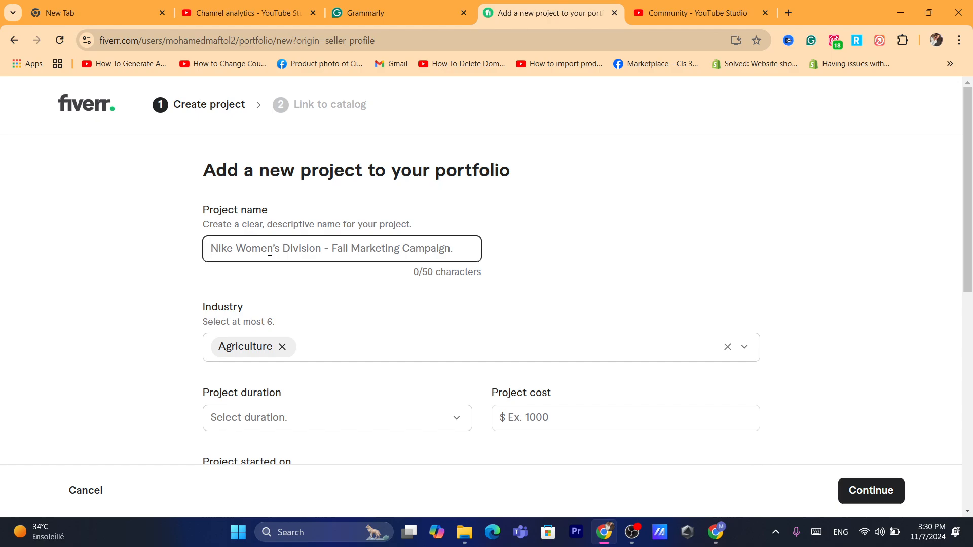
{"action": "left_click", "coordinate": [13, 40]}
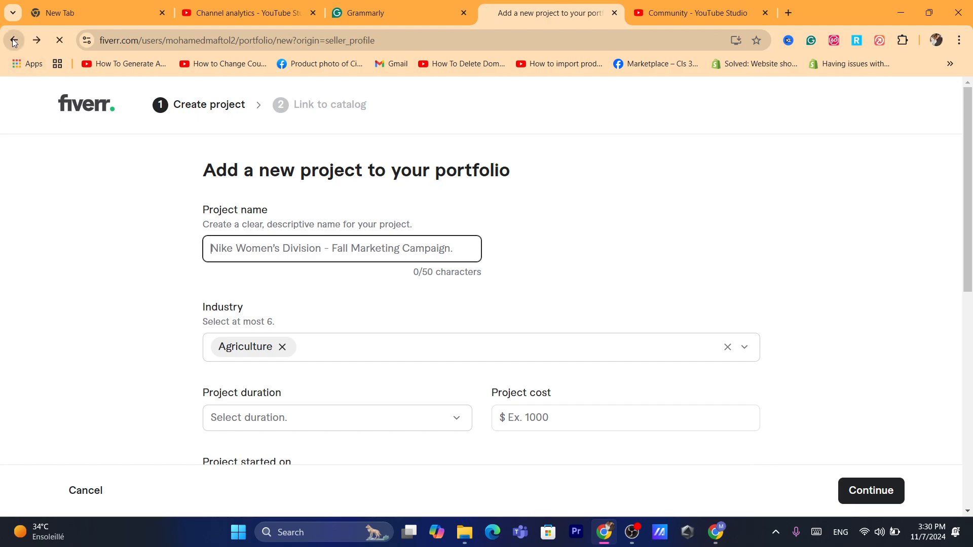
Start editing the profile Description and dismiss the Grammarly popup
{"action": "left_click", "coordinate": [13, 40]}
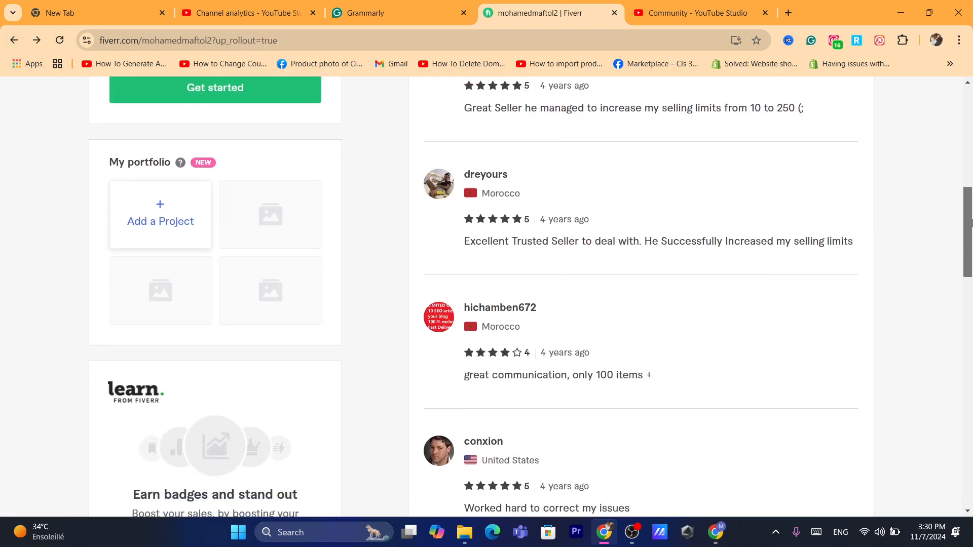
{"action": "scroll", "scroll_direction": "down", "scroll_amount": 3}
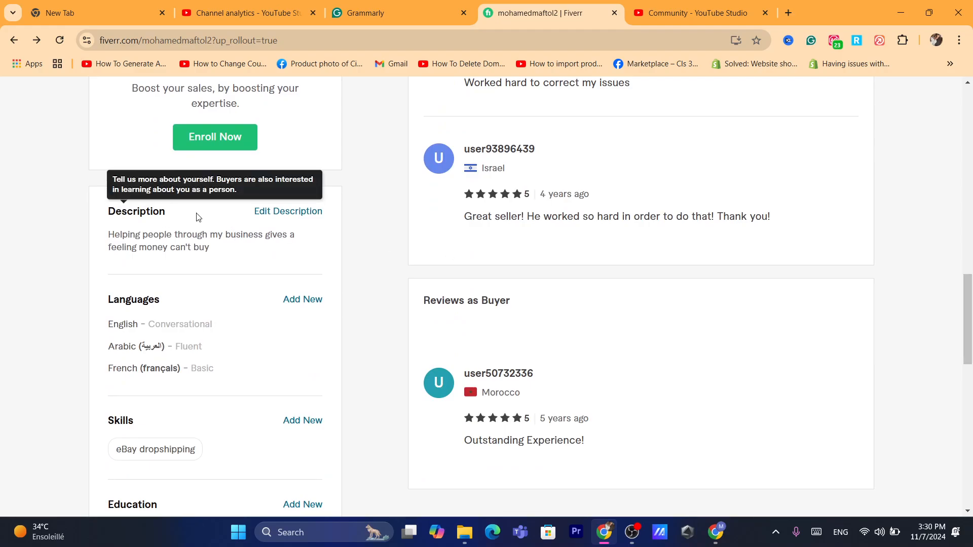
{"action": "left_click", "coordinate": [288, 211]}
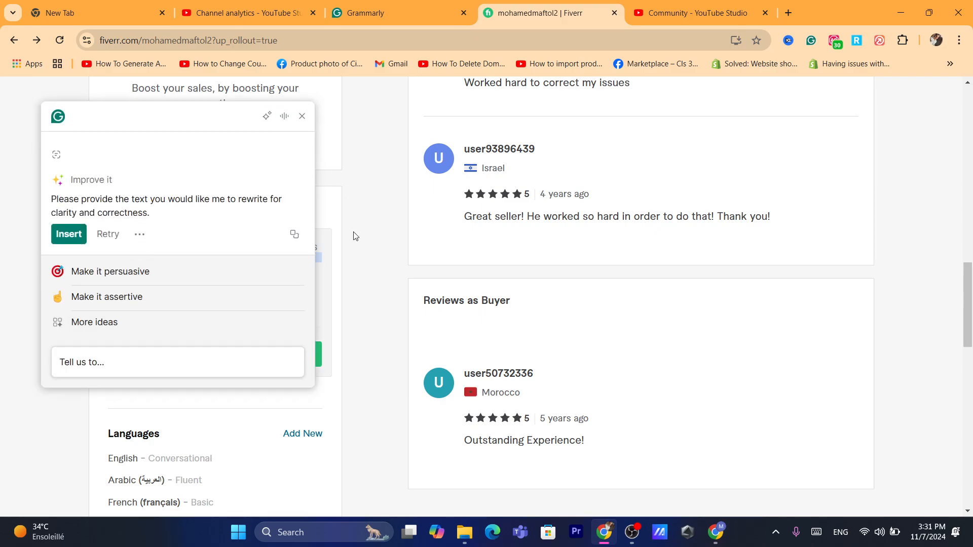
{"action": "mouse_move", "coordinate": [284, 116]}
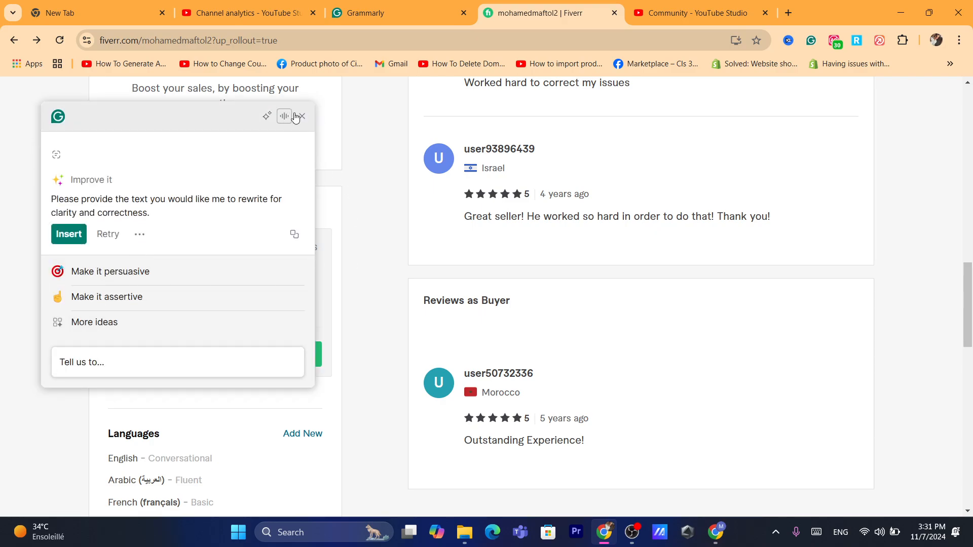
{"action": "left_click", "coordinate": [303, 116]}
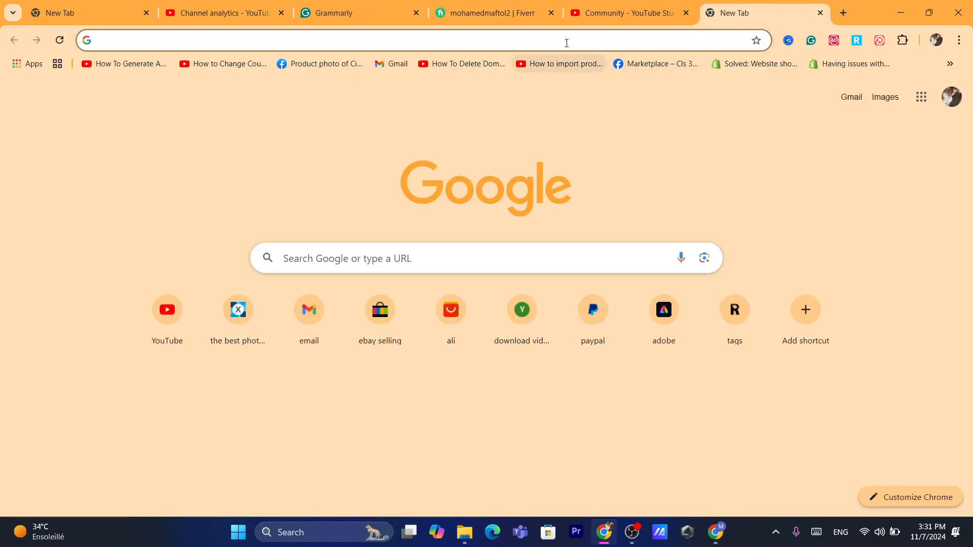
Send ChatGPT a request for a Fiverr description covering eBay dropshipping and ecommerce gigs
{"action": "type", "text": "f"}
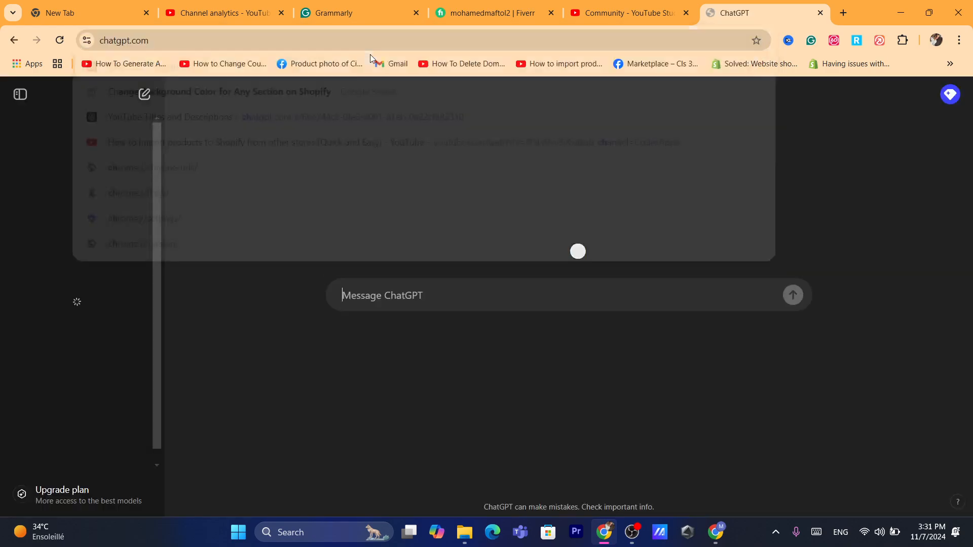
{"action": "type", "text": "p"}
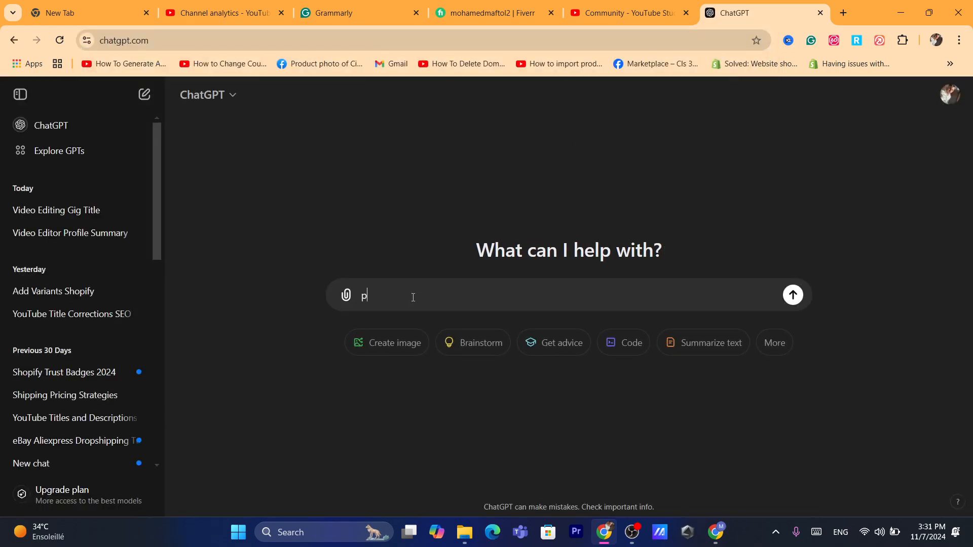
{"action": "type", "text": "lease create"}
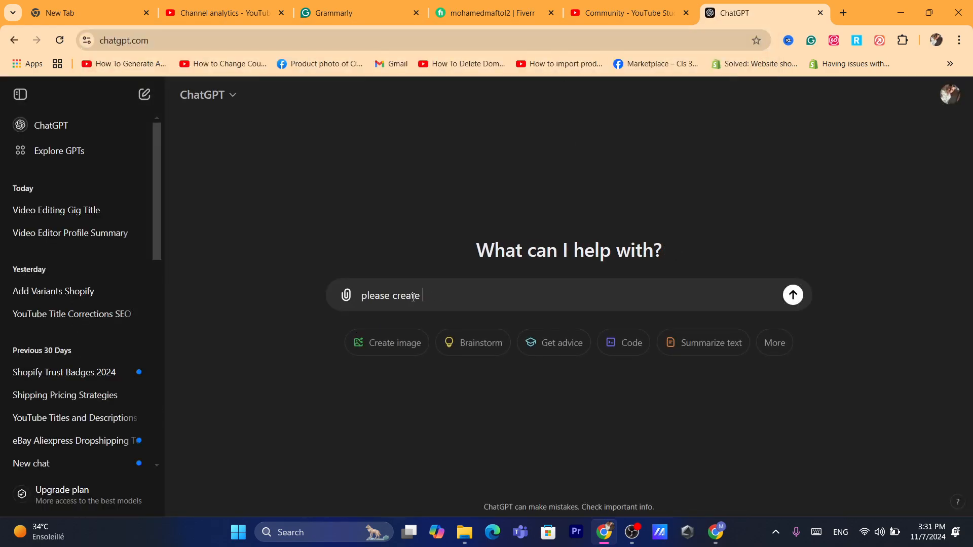
{"action": "type", "text": "a descripti"}
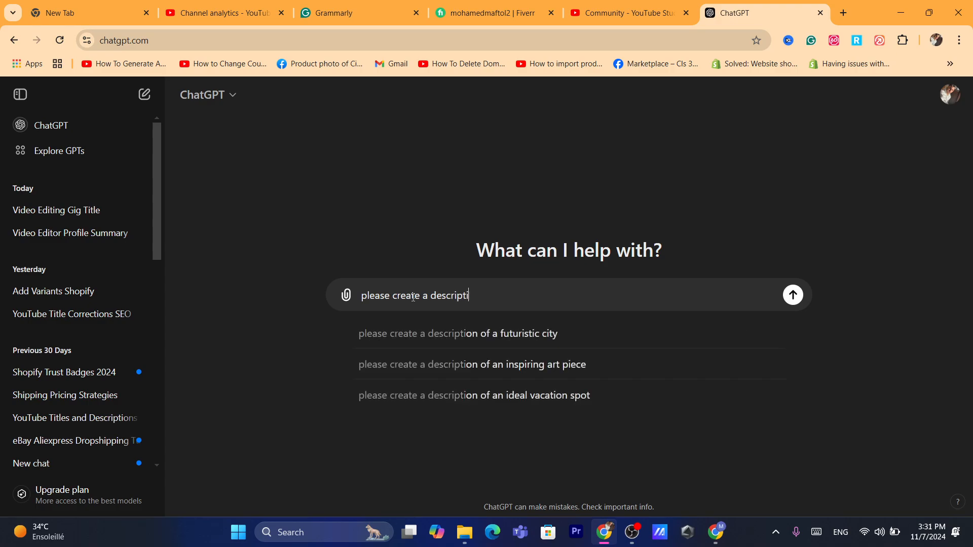
{"action": "type", "text": "on of"}
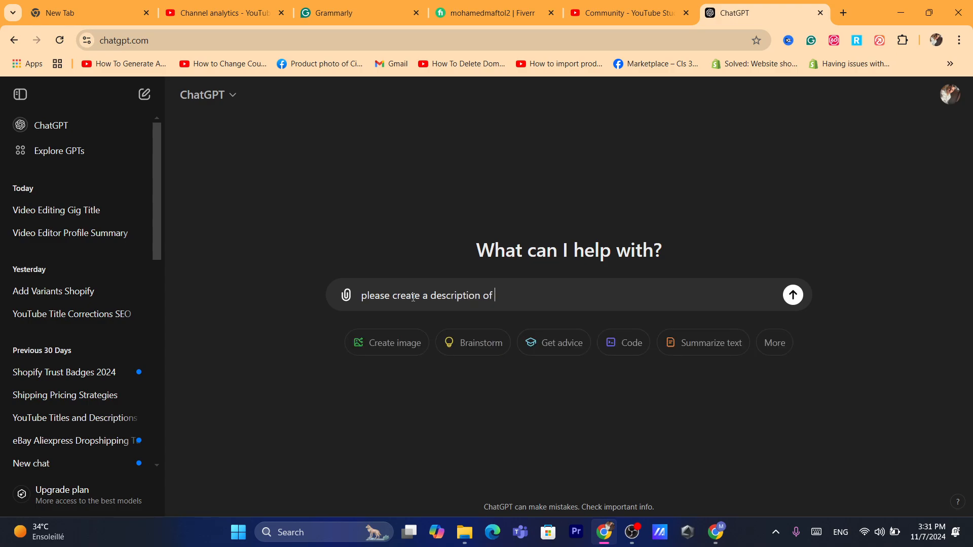
{"action": "type", "text": "for my"}
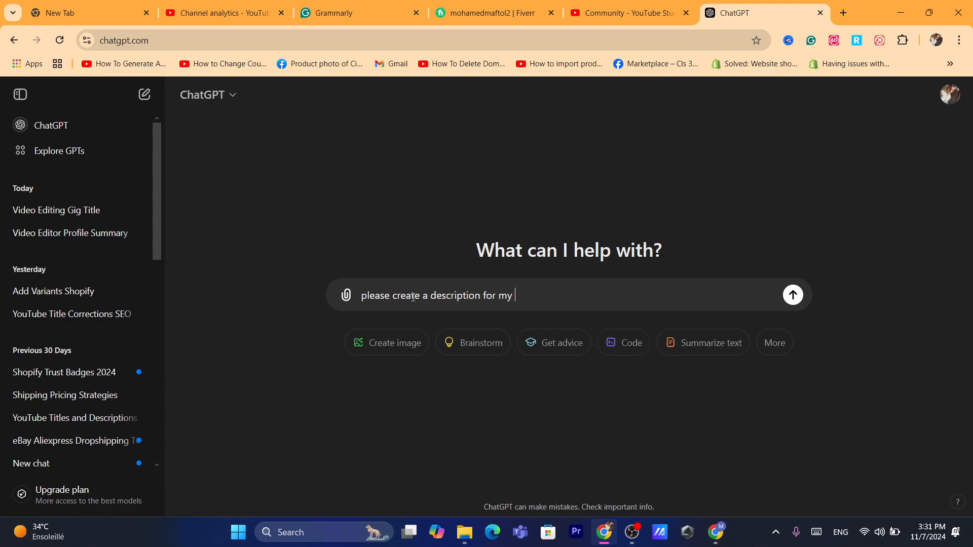
{"action": "type", "text": "fivver account i"}
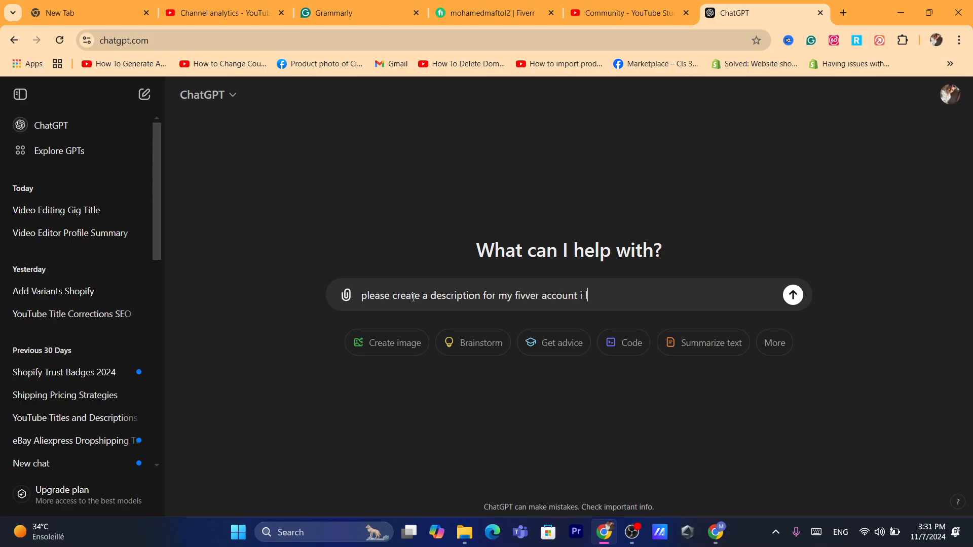
{"action": "type", "text": "list gigsabout ebay dropshipping and ec"}
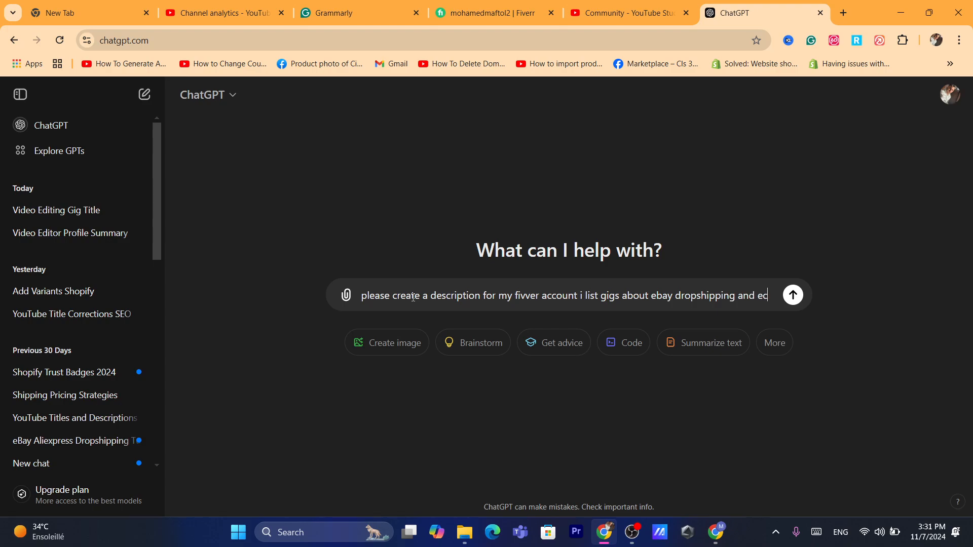
{"action": "left_click", "coordinate": [793, 295]}
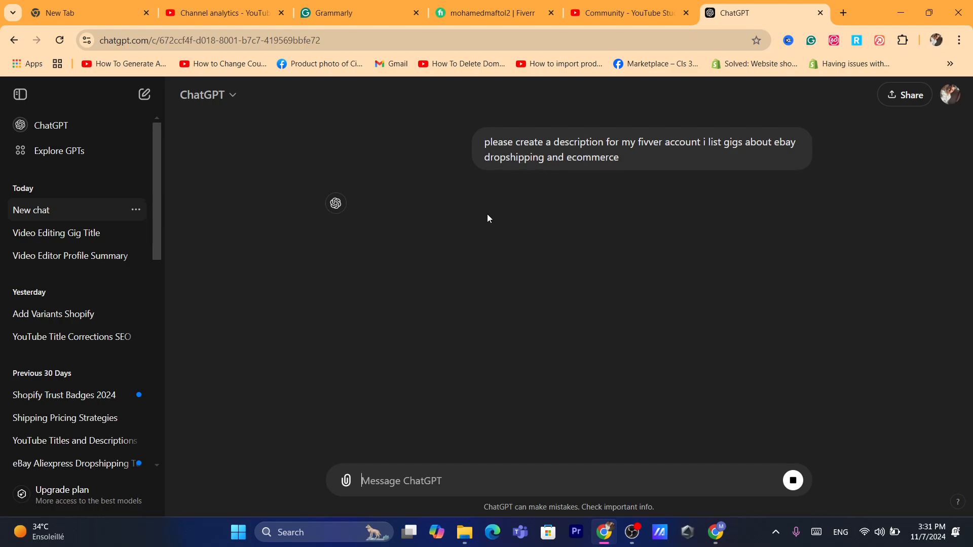
Copy ChatGPT's generated description and return to the Fiverr profile tab
{"action": "left_click", "coordinate": [494, 12]}
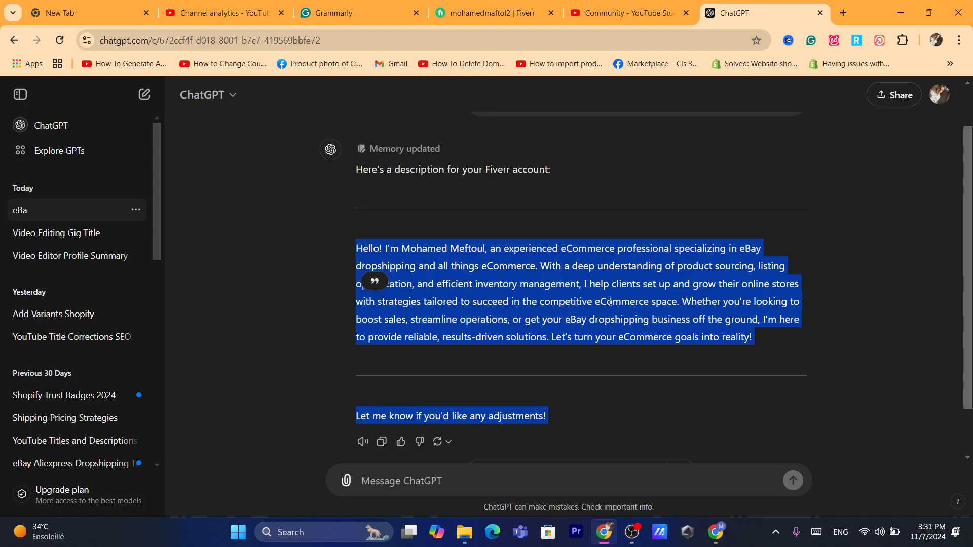
{"action": "left_click", "coordinate": [480, 277]}
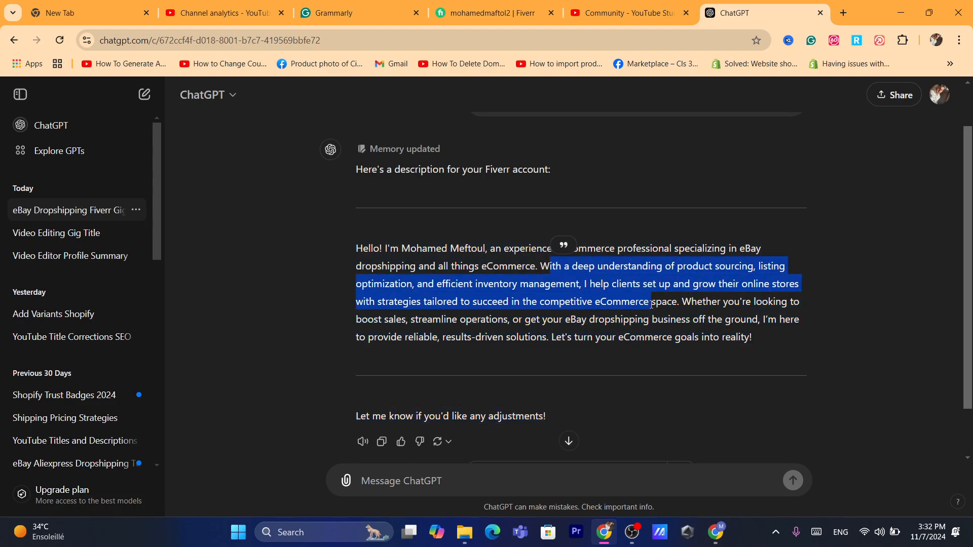
{"action": "left_click", "coordinate": [690, 284]}
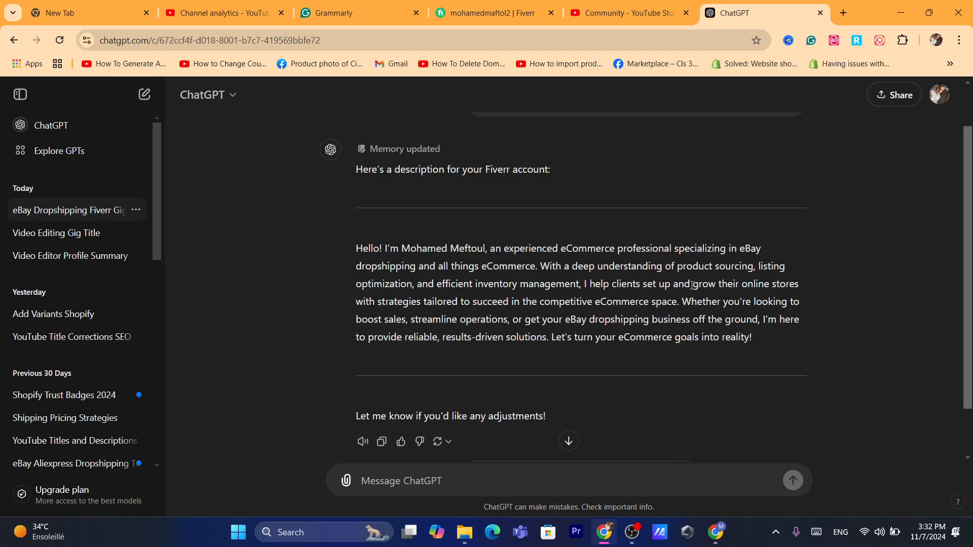
{"action": "mouse_move", "coordinate": [440, 295]}
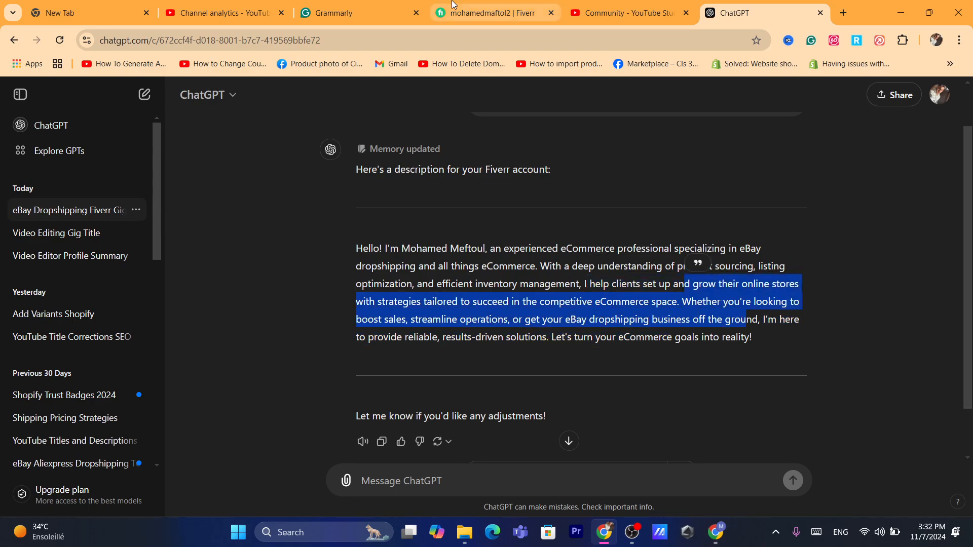
{"action": "left_click", "coordinate": [493, 12]}
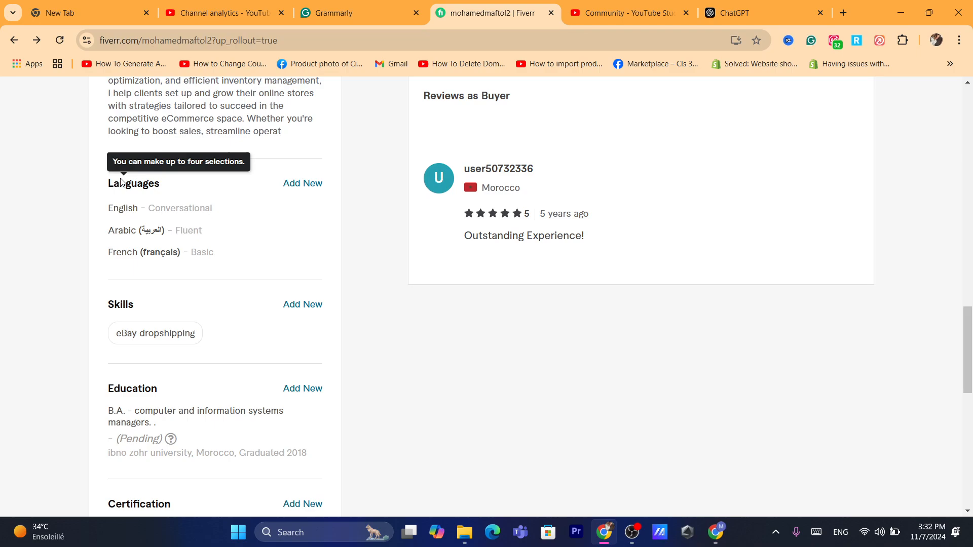
{"action": "mouse_move", "coordinate": [297, 317]}
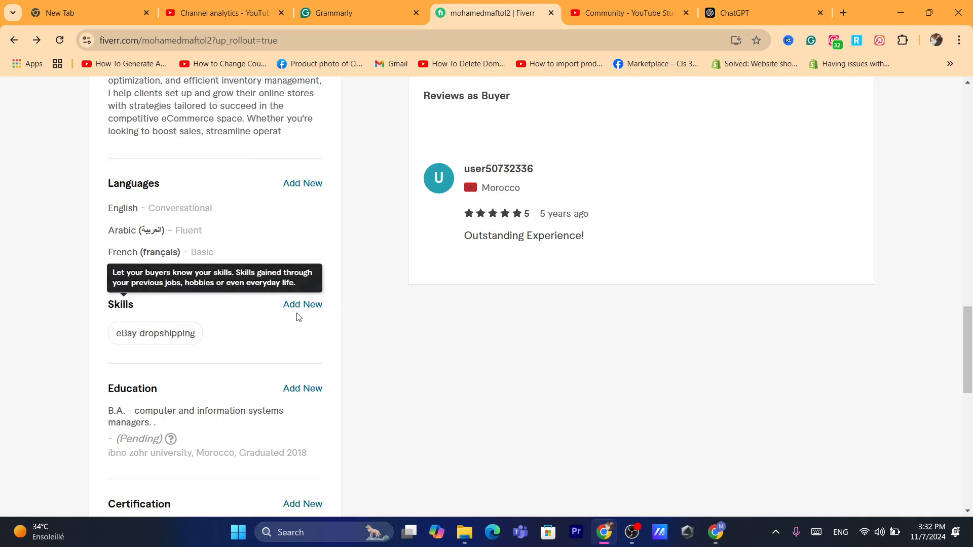
{"action": "left_click", "coordinate": [302, 305]}
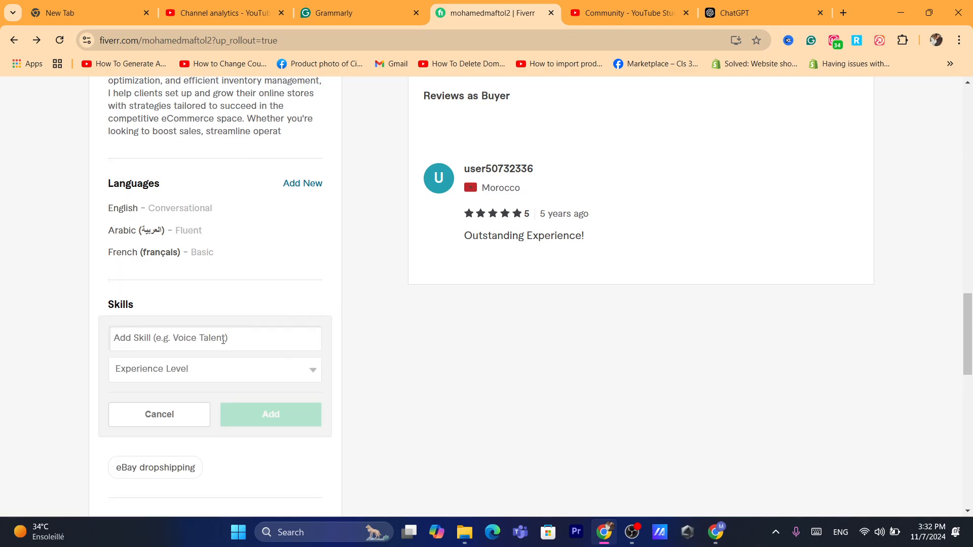
{"action": "mouse_move", "coordinate": [164, 374]}
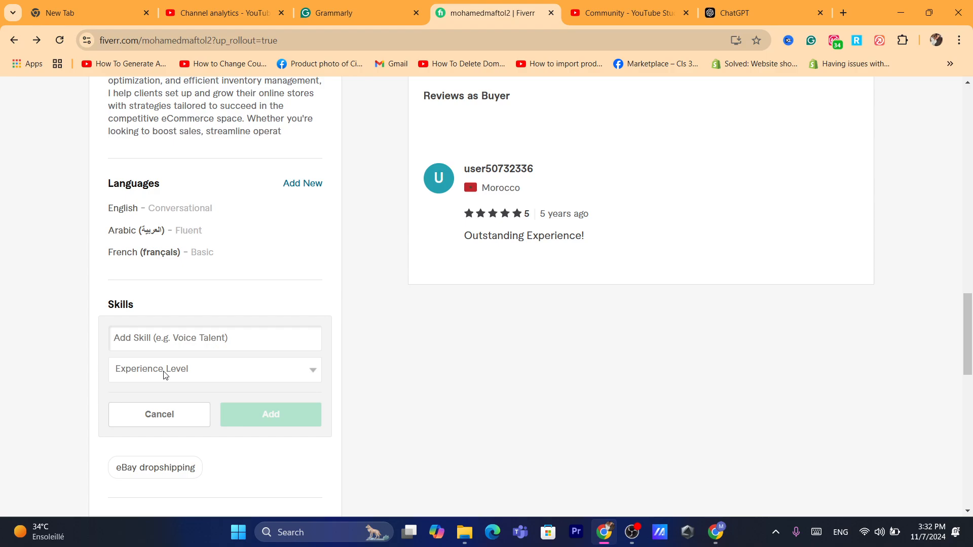
{"action": "left_click", "coordinate": [214, 369]}
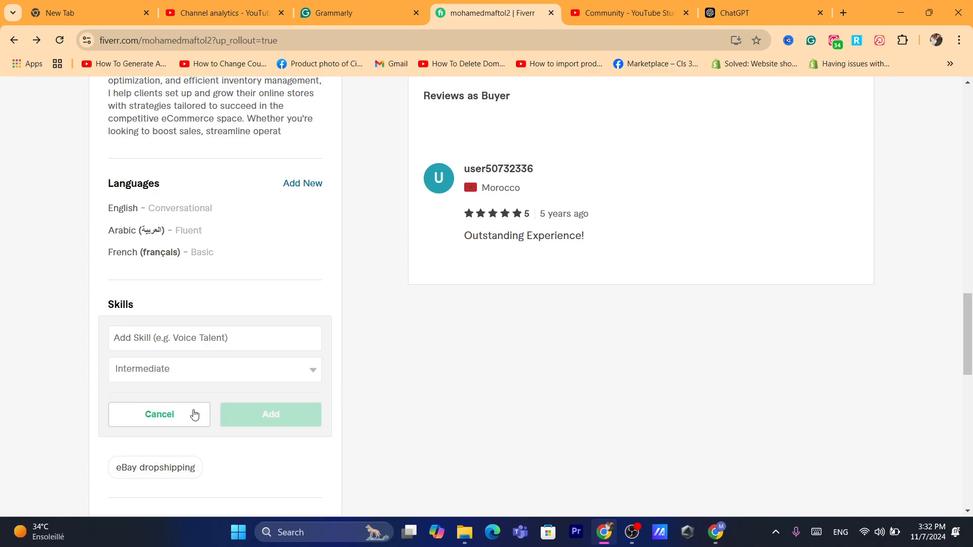
{"action": "left_click", "coordinate": [159, 415]}
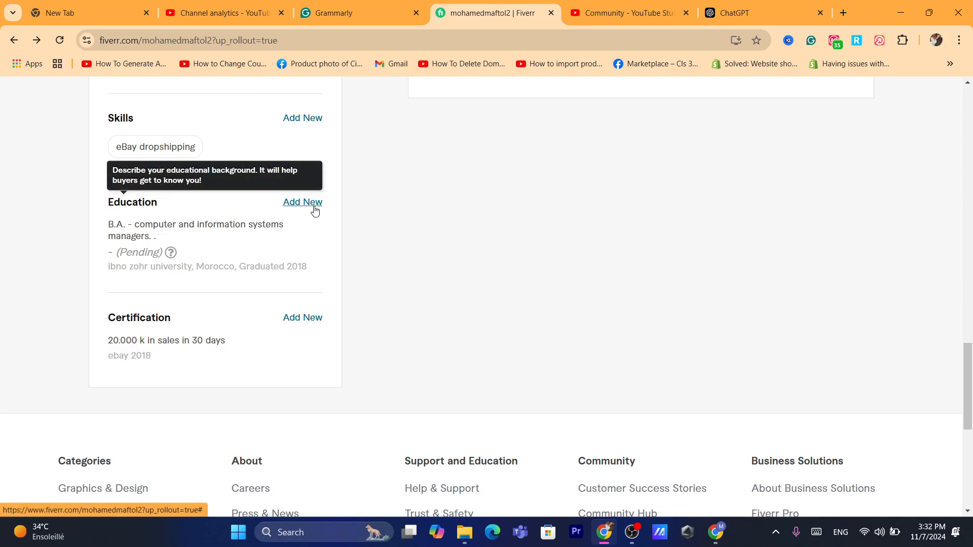
{"action": "mouse_move", "coordinate": [222, 241]}
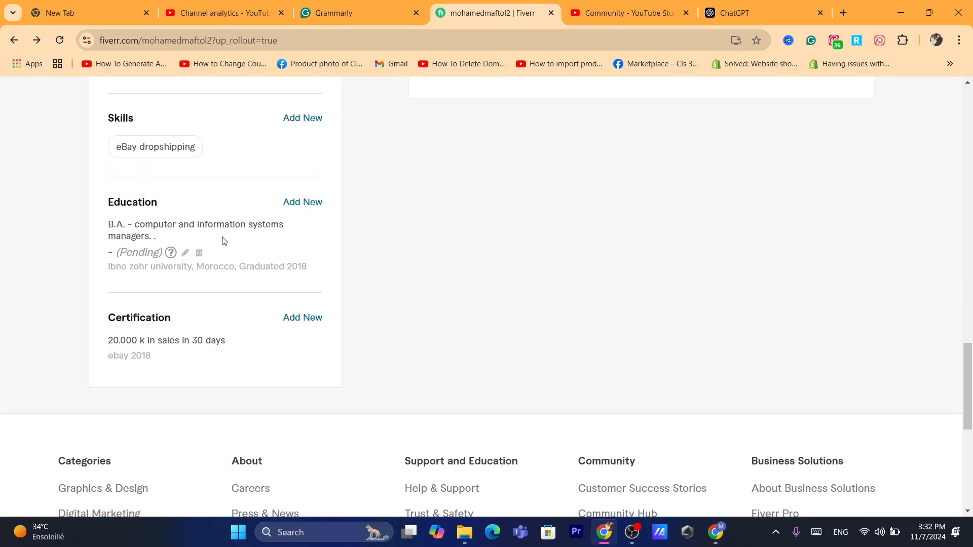
{"action": "mouse_move", "coordinate": [170, 252]}
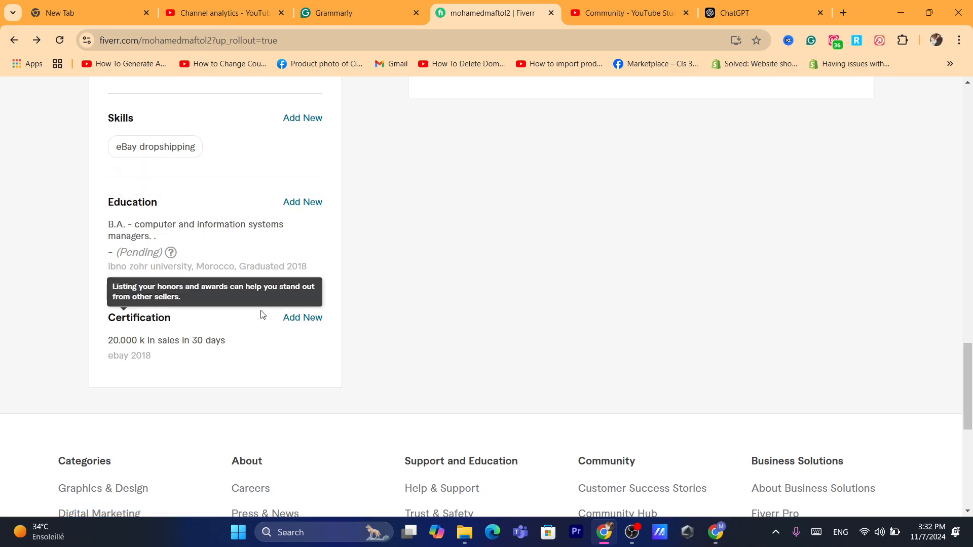
{"action": "mouse_move", "coordinate": [322, 340]}
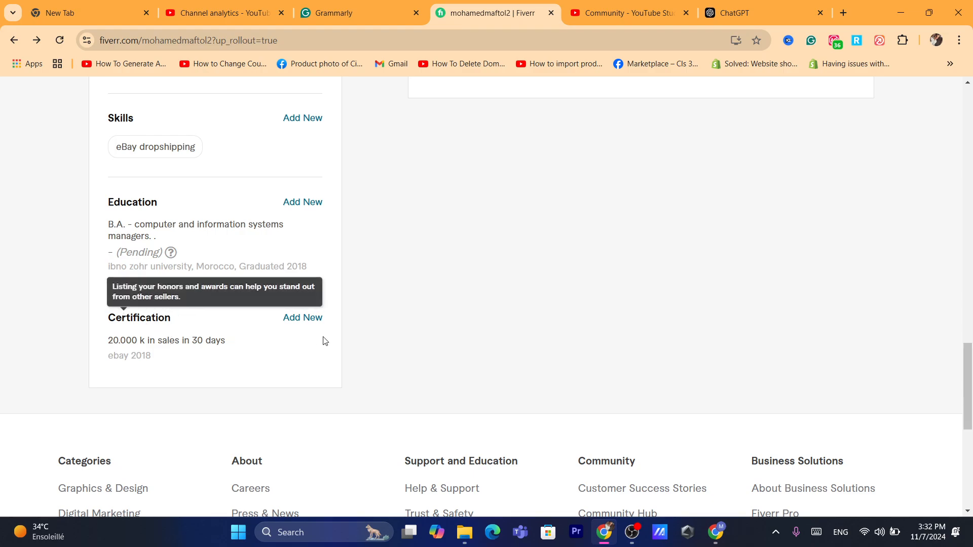
{"action": "left_click", "coordinate": [303, 318]}
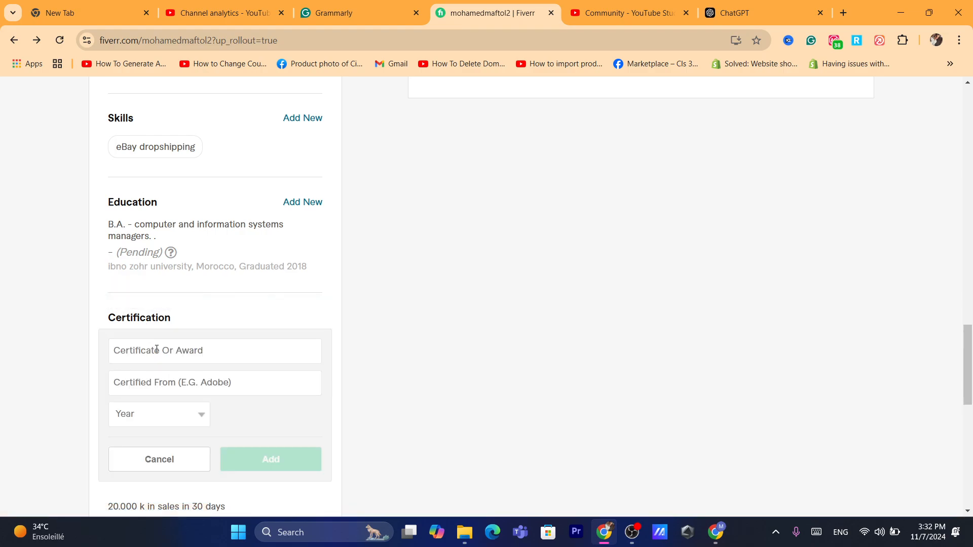
{"action": "left_click", "coordinate": [269, 459]}
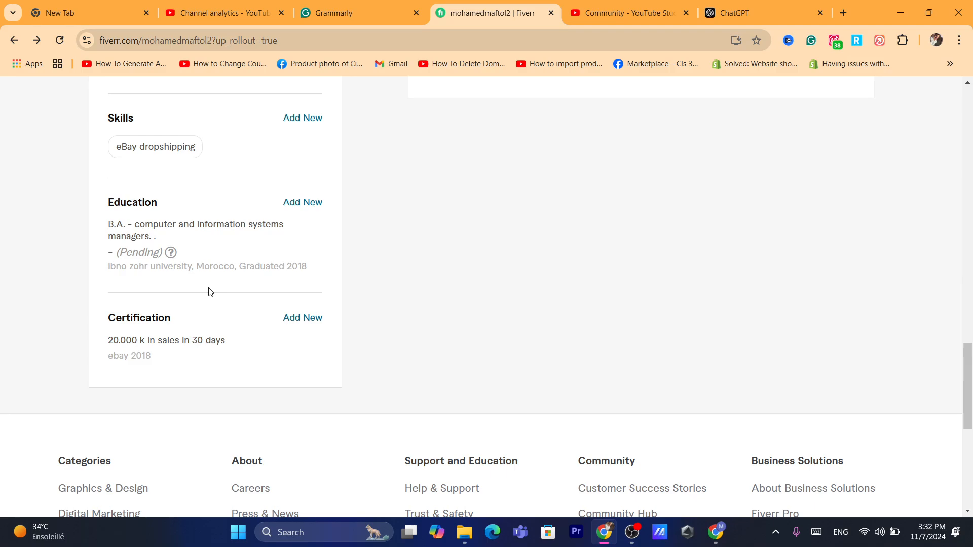
{"action": "scroll", "scroll_direction": "up", "scroll_amount": 3}
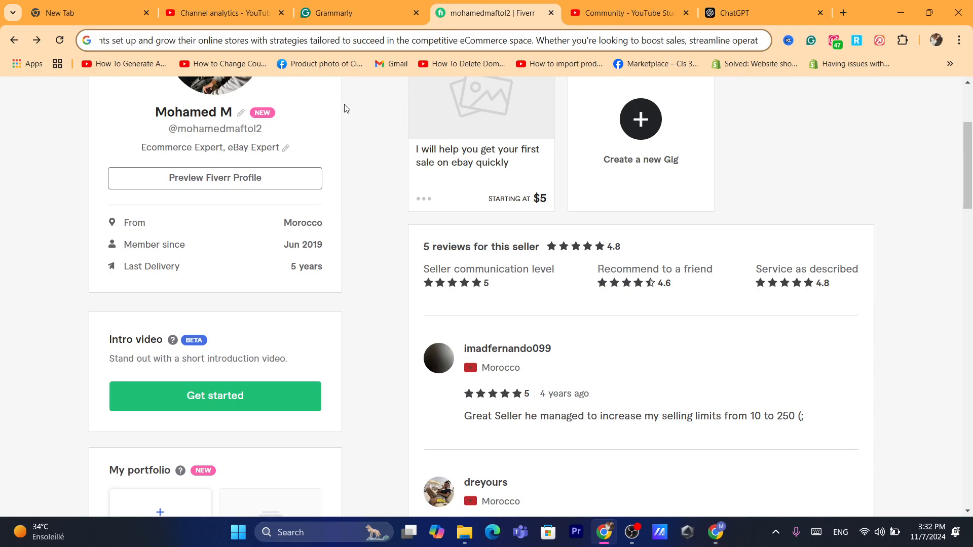
{"action": "scroll", "scroll_direction": "up", "scroll_amount": 3}
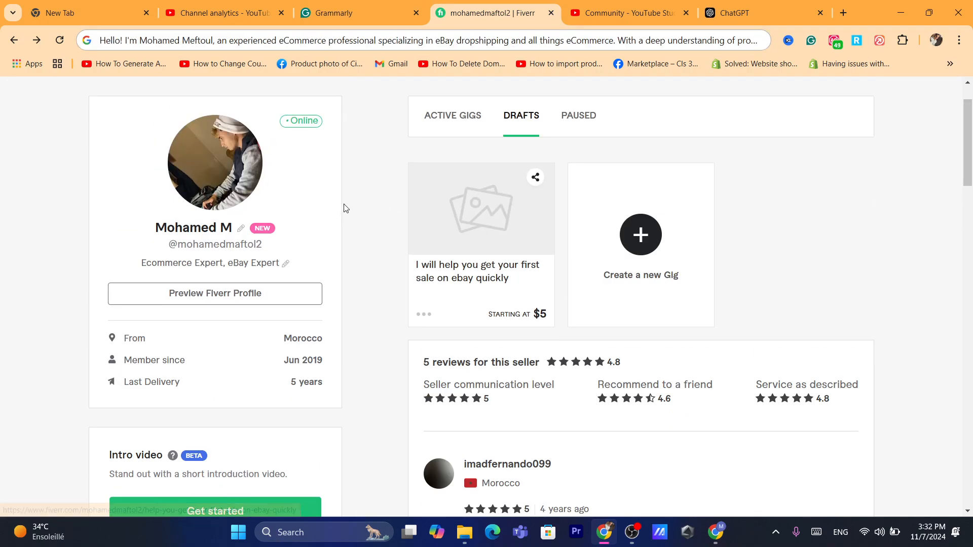
{"action": "mouse_move", "coordinate": [419, 217]}
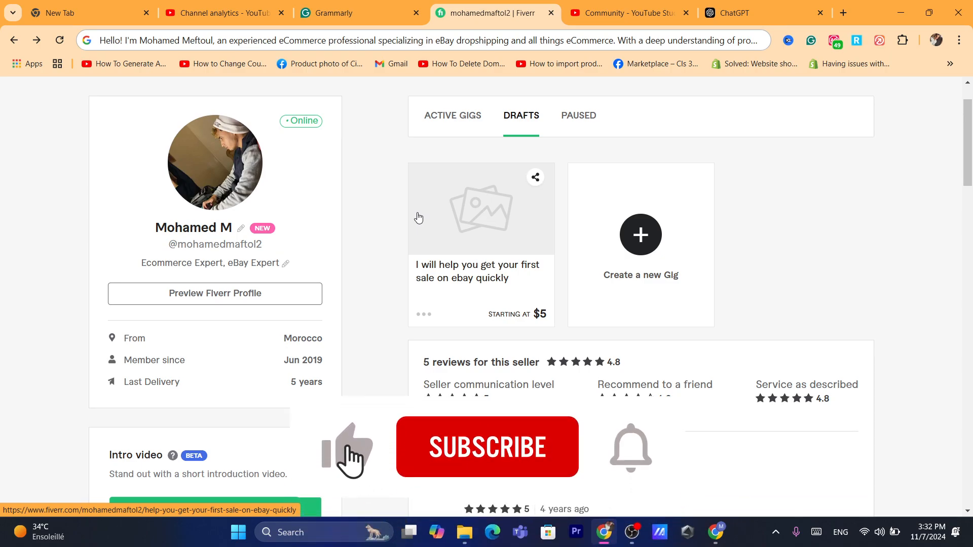
{"action": "left_click", "coordinate": [486, 446]}
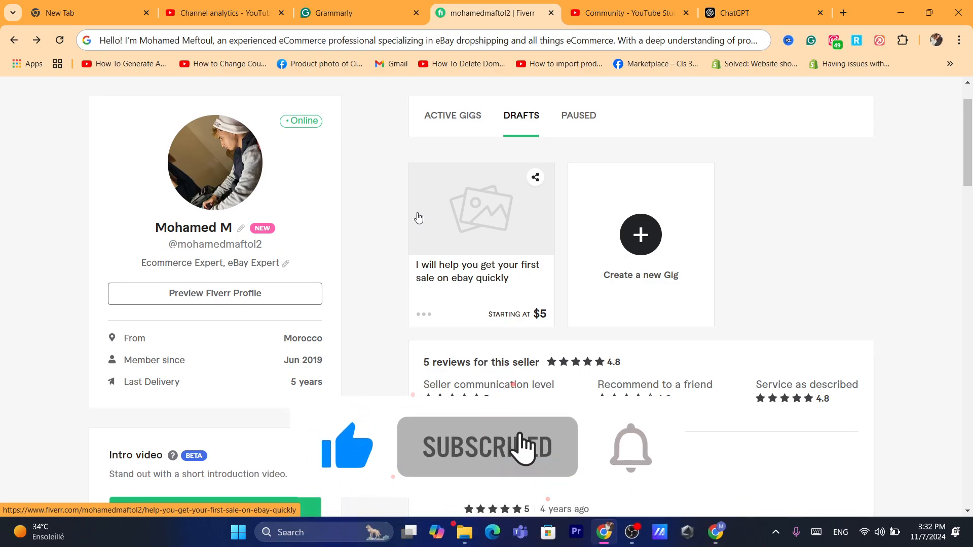